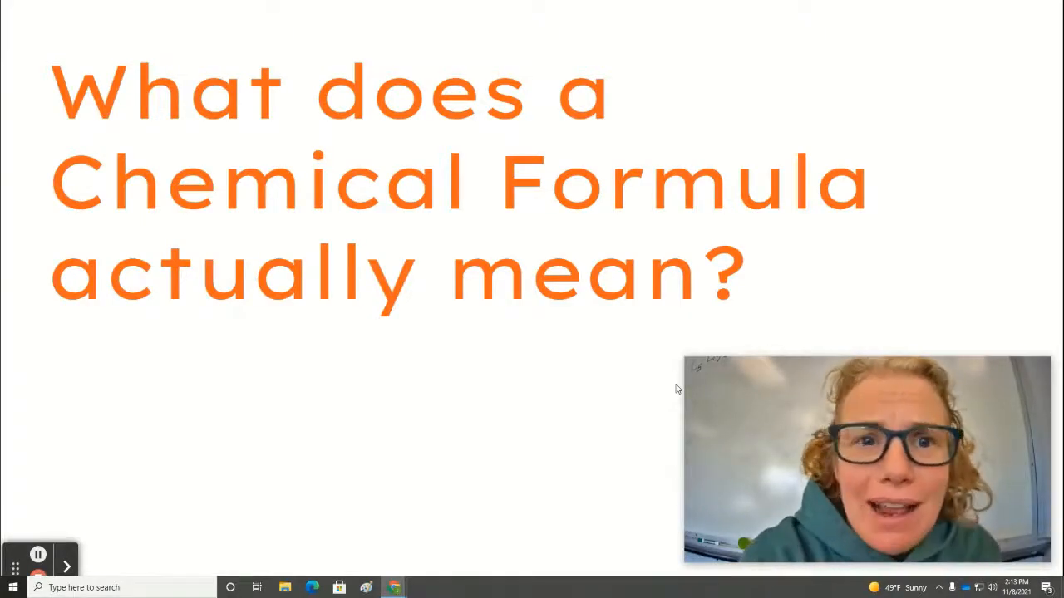
mouse_move(745, 269)
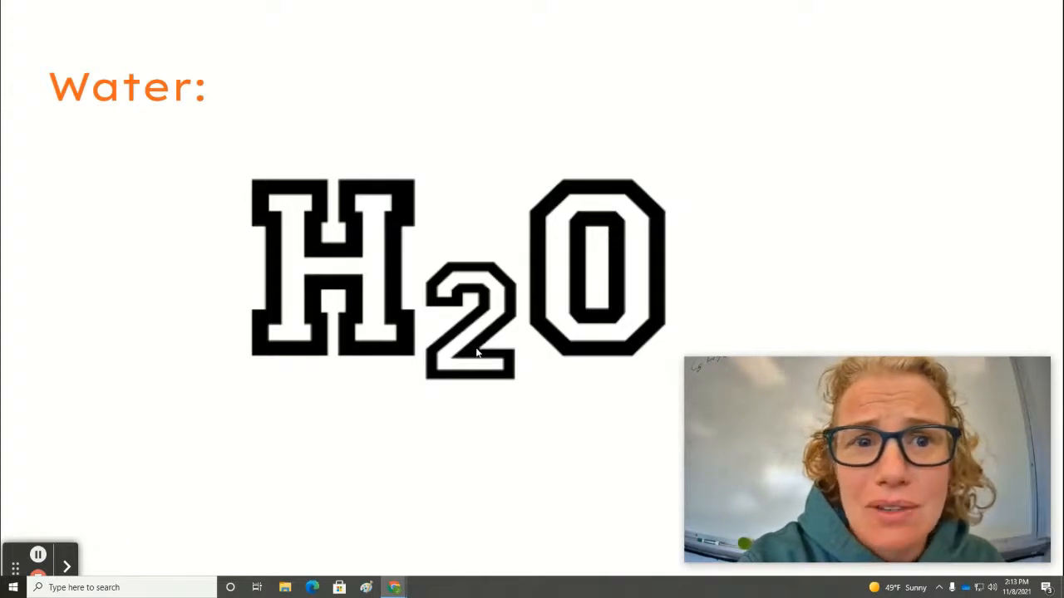
mouse_move(502, 290)
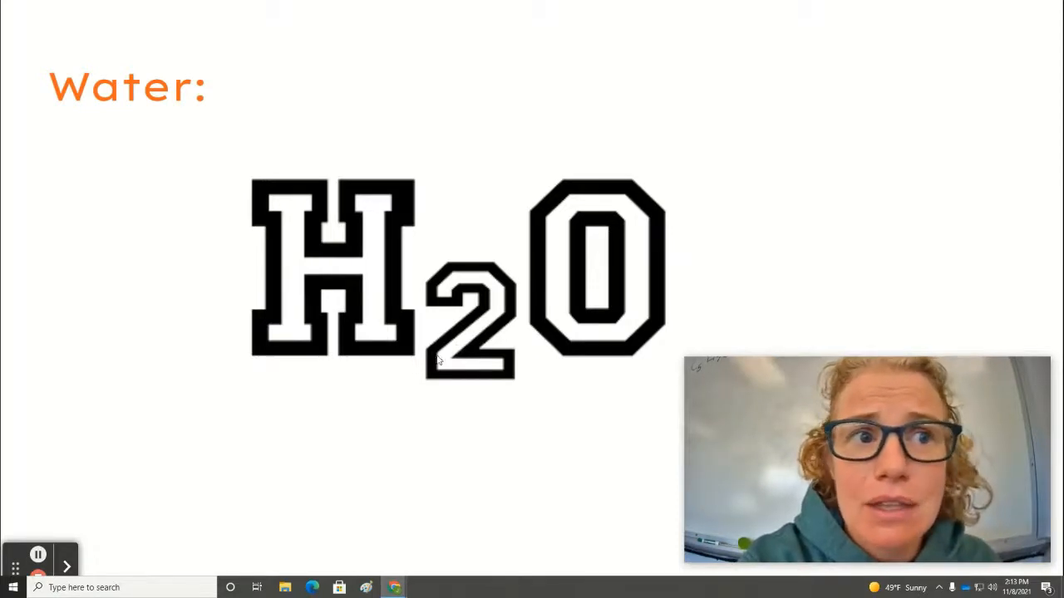
mouse_move(595, 273)
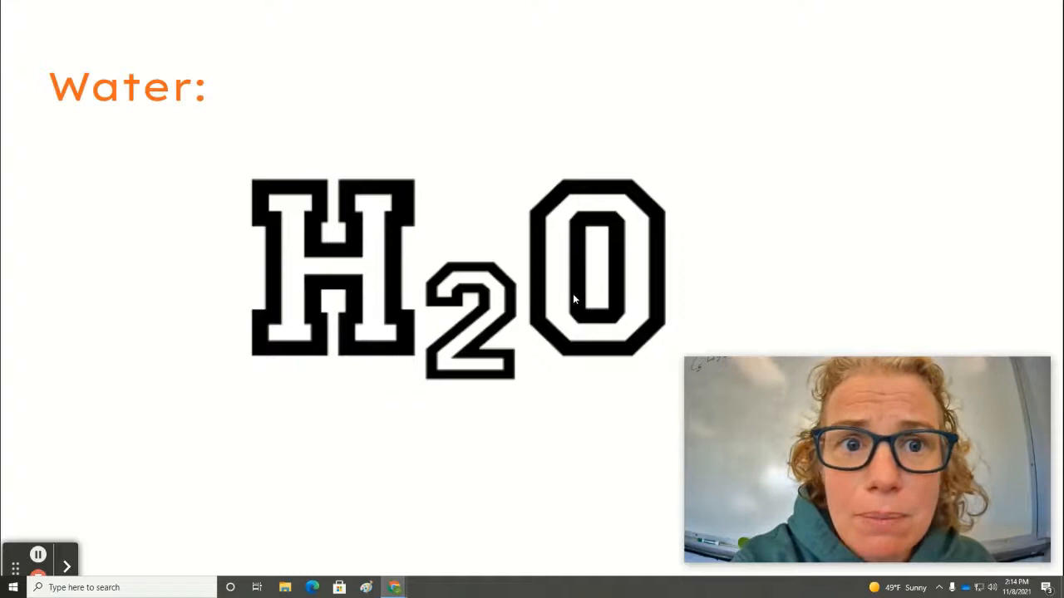
mouse_move(547, 390)
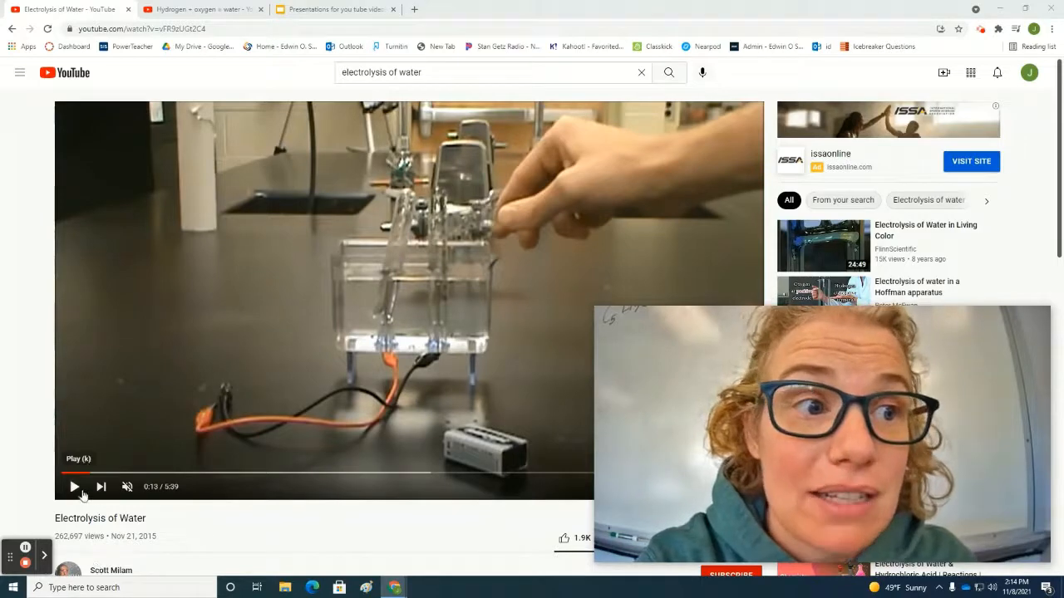
Play the Electrolysis of Water video and pause it on the gas-filled graduated tubes.
click(73, 485)
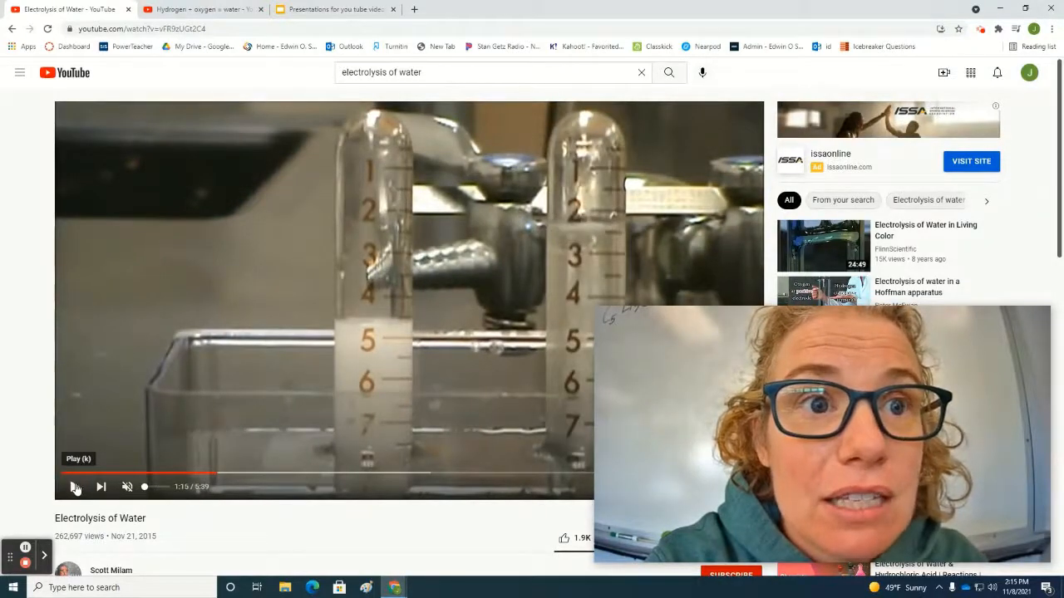
click(75, 486)
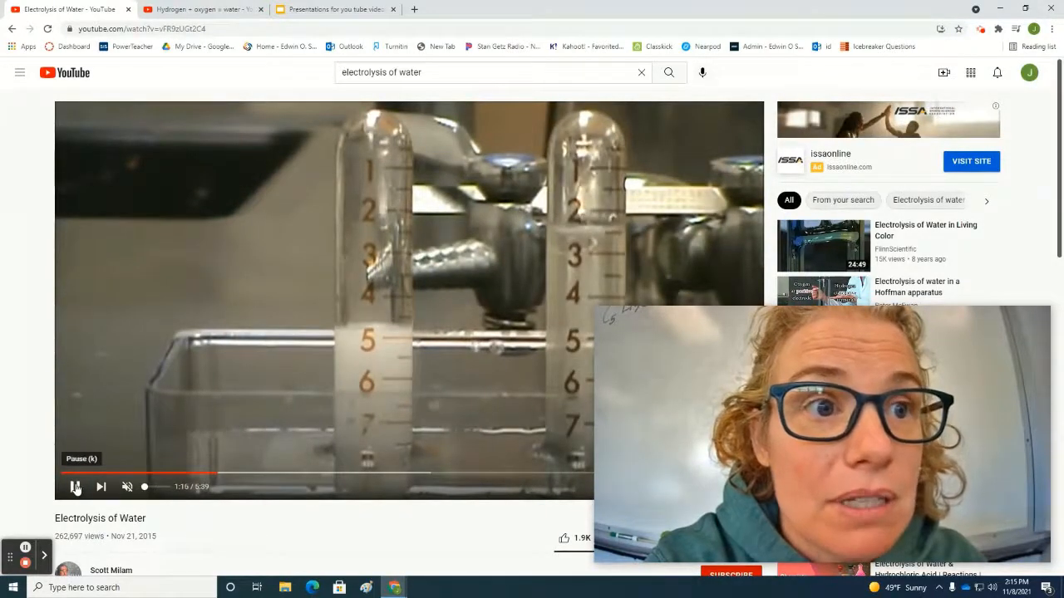
click(75, 487)
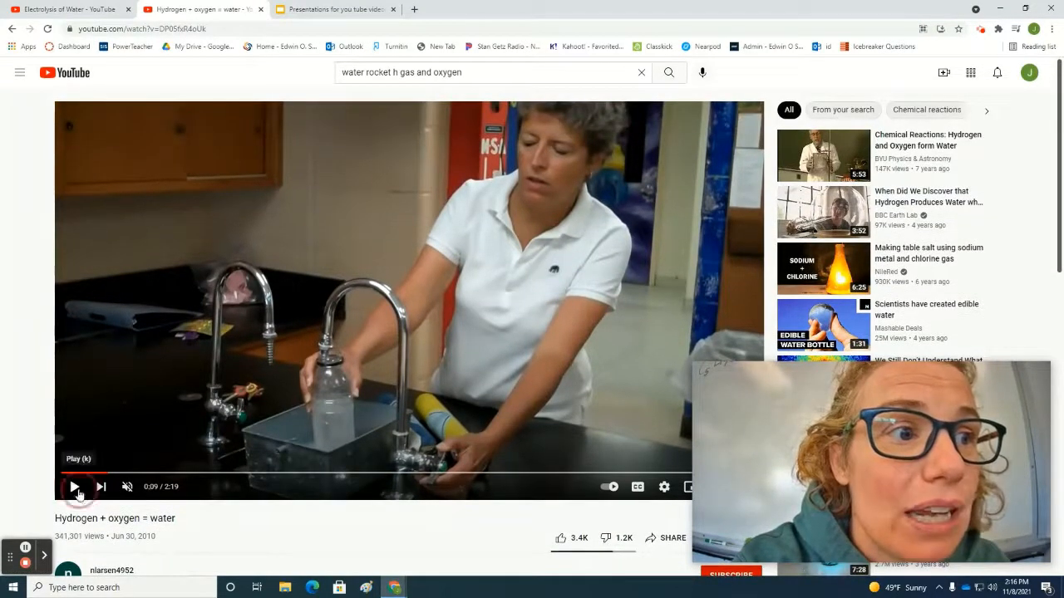
Start the Hydrogen + oxygen = water demonstration video playing.
click(73, 485)
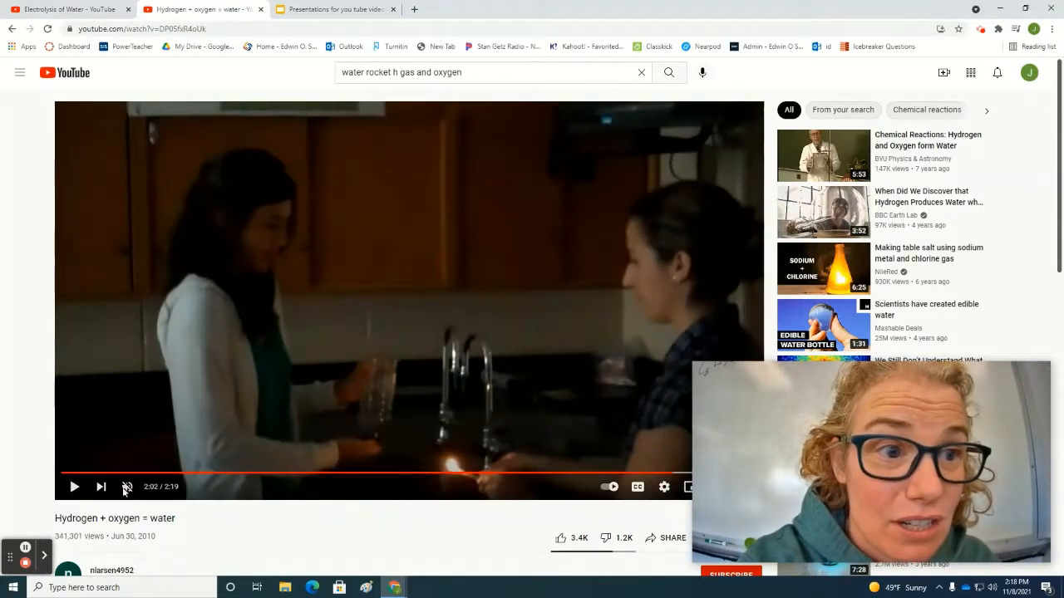
Pause, replay the hydrogen-oxygen ignition, and stop right after the flame.
click(73, 487)
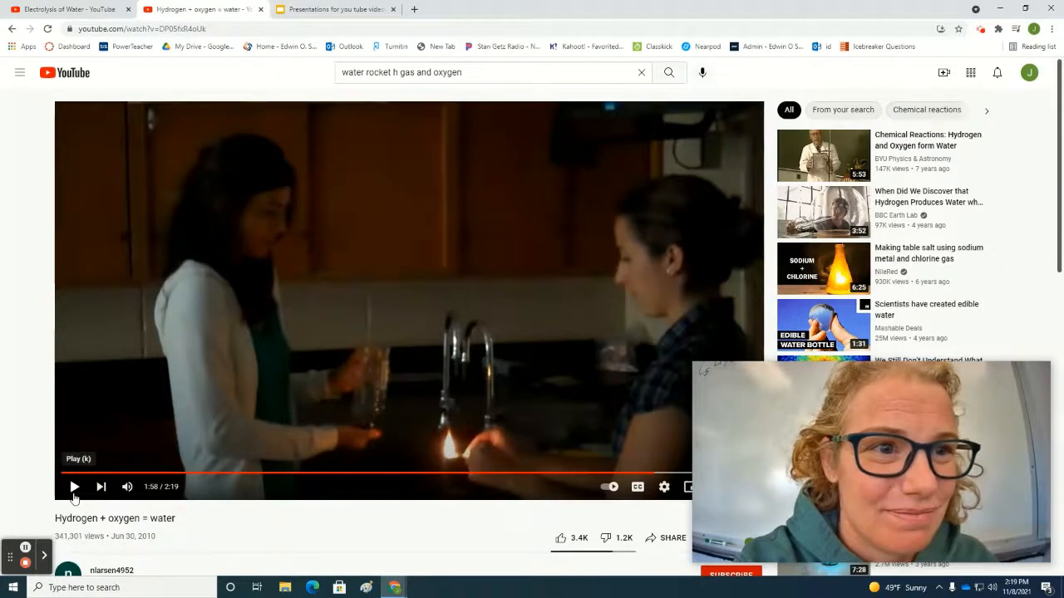
click(73, 487)
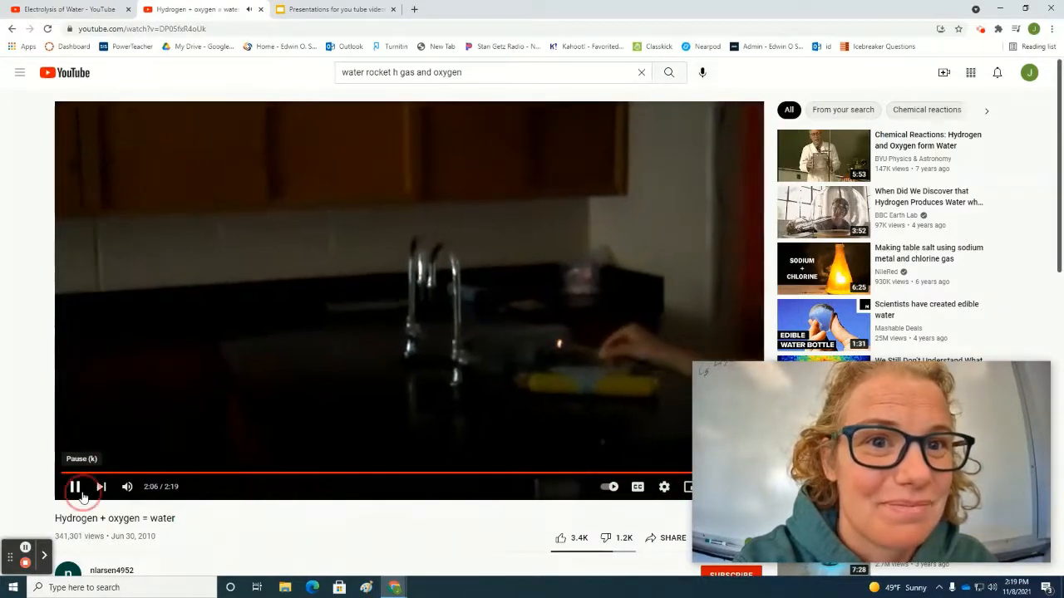
click(73, 487)
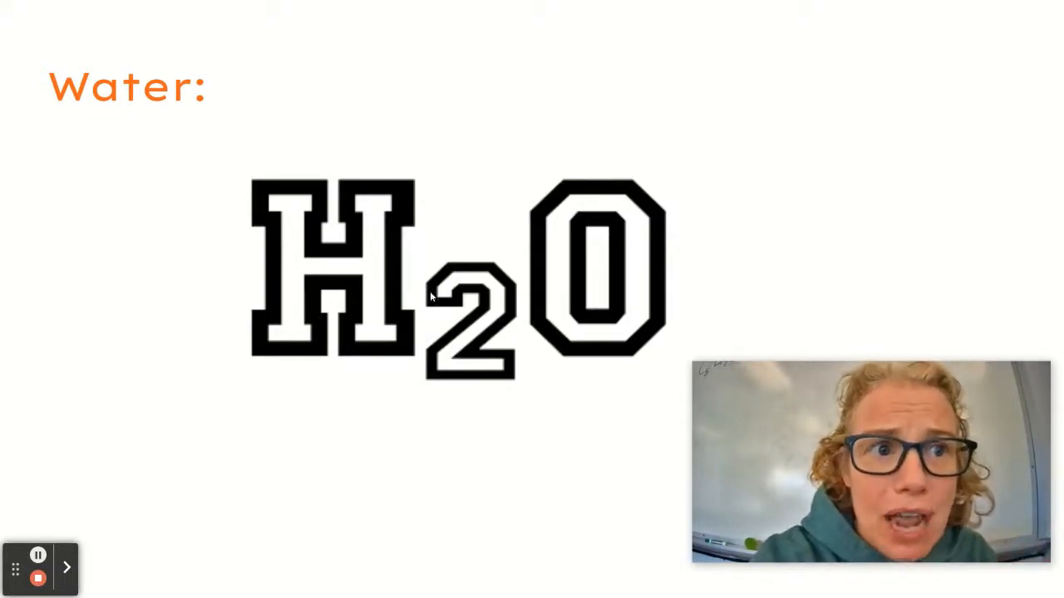
mouse_move(572, 299)
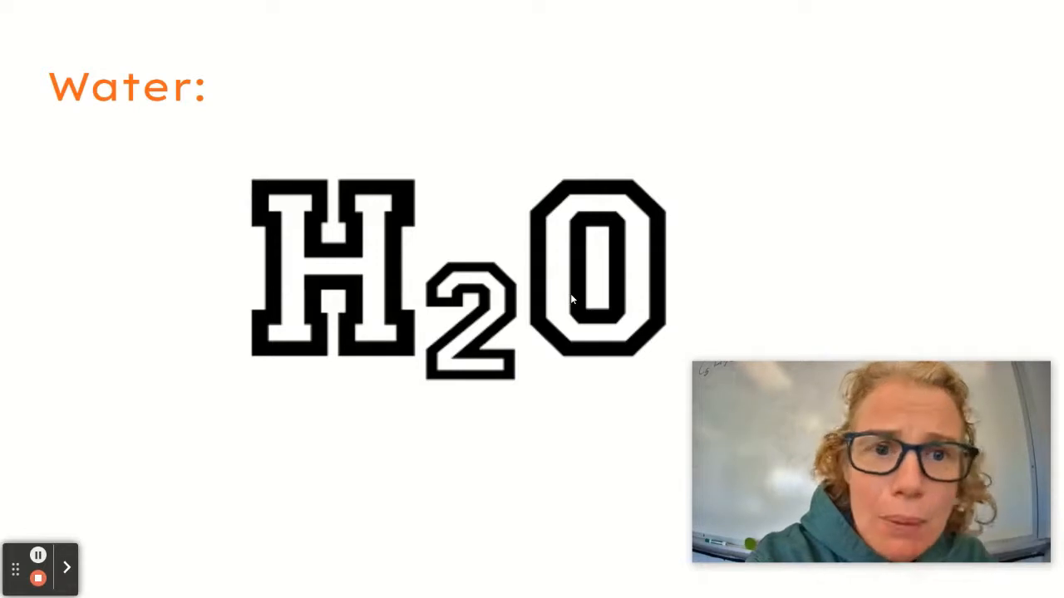